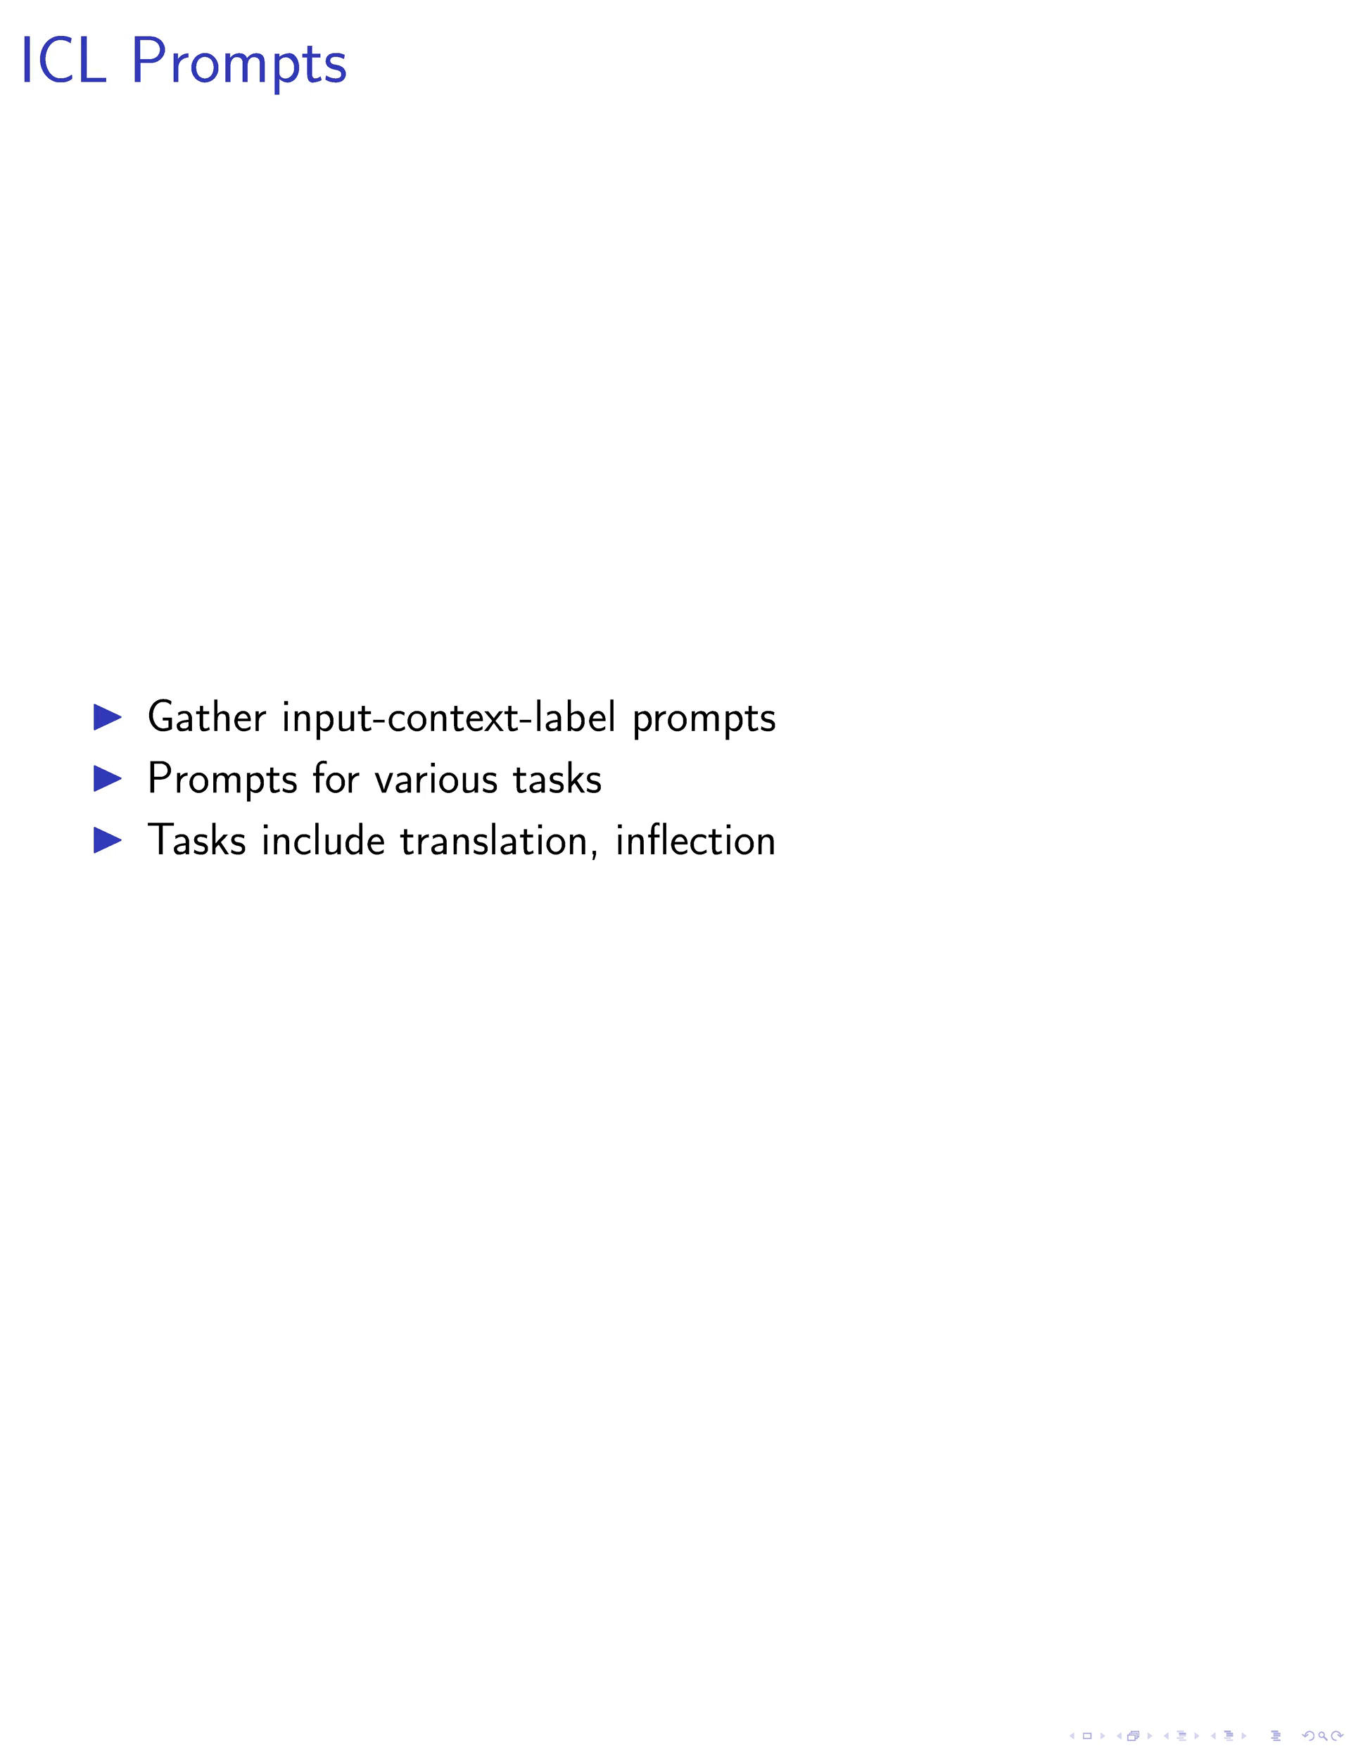
# Step: Advance the deck from the ICL Prompts slide to the Model Intervention slide
pyautogui.press('Right')
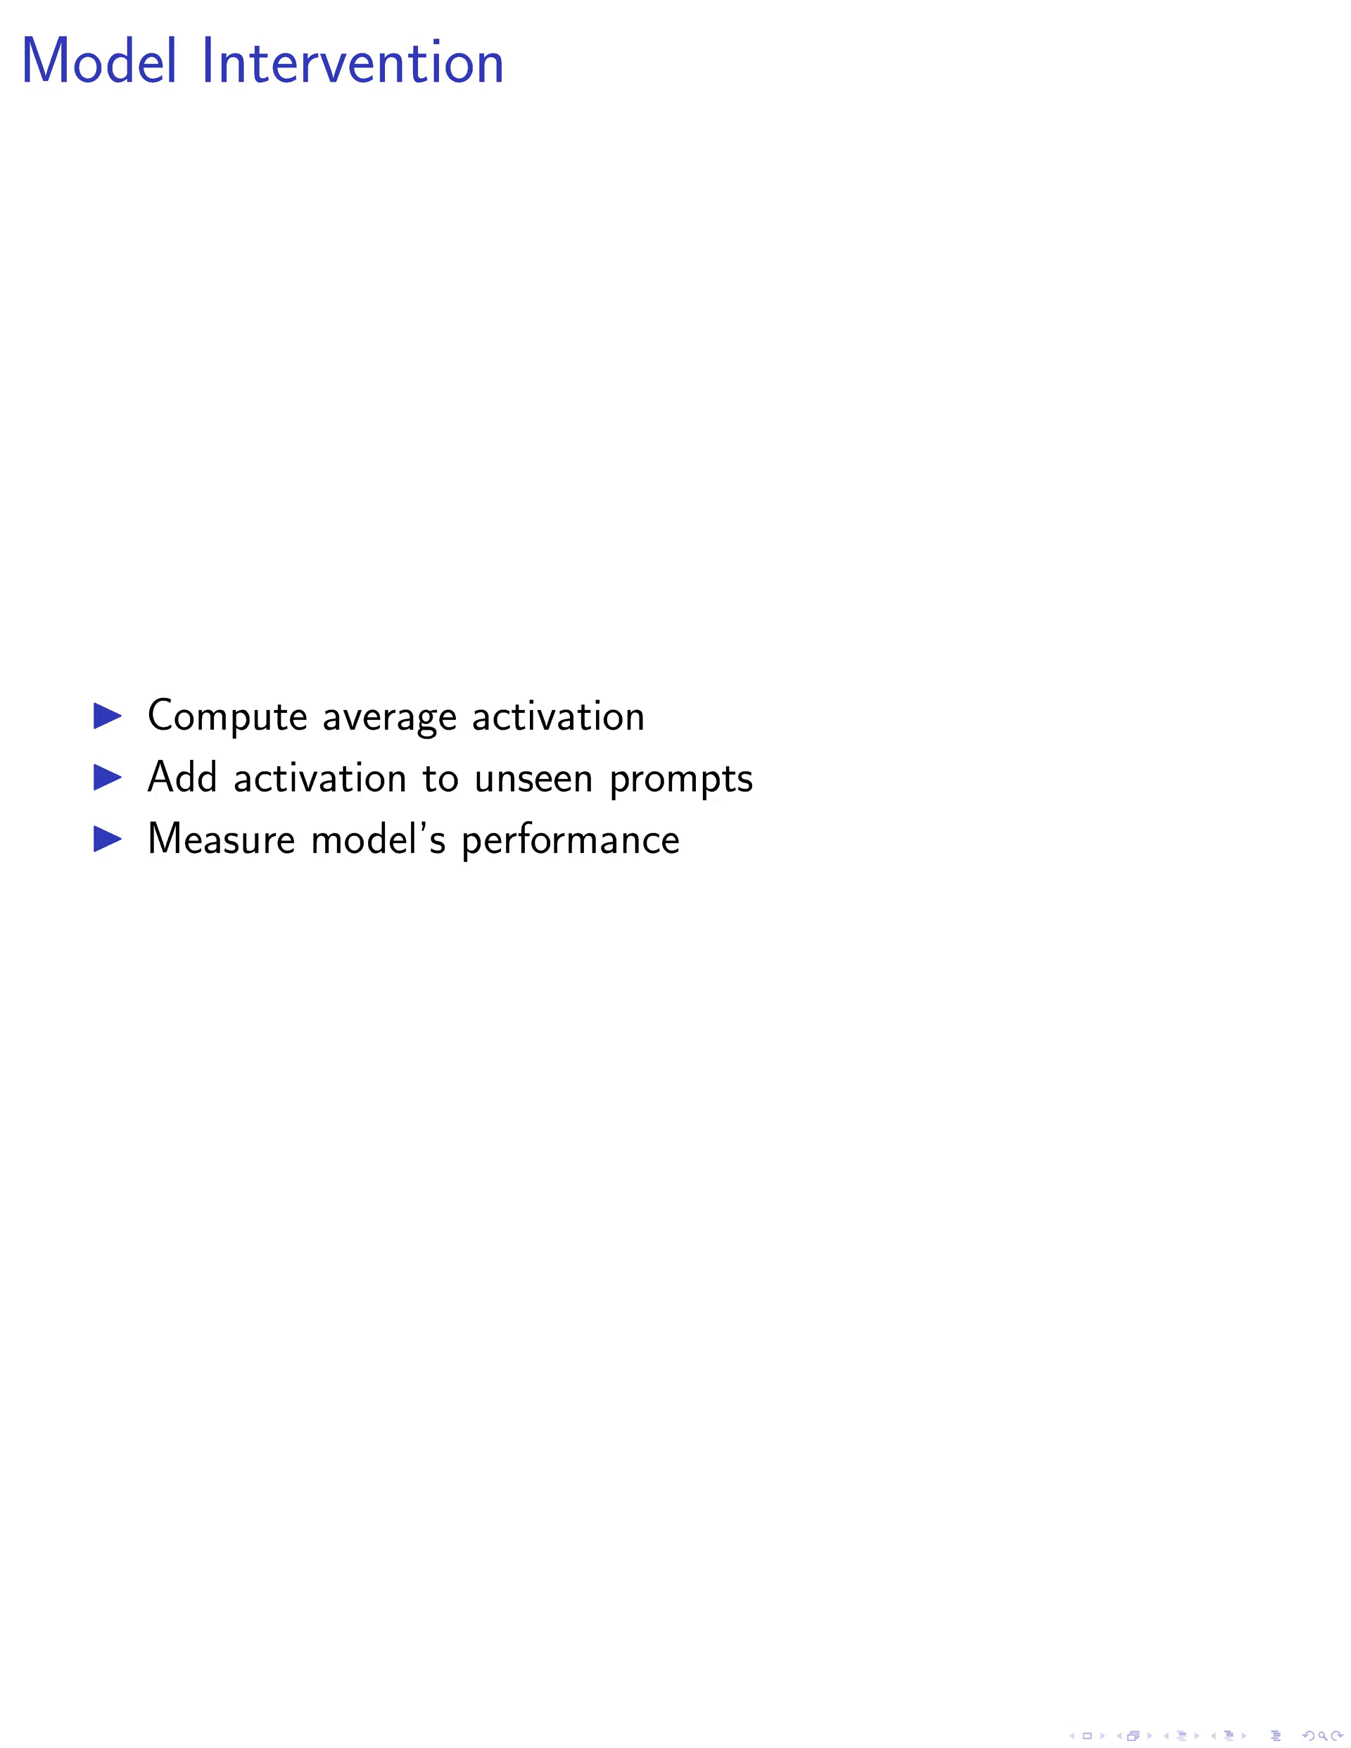
# Step: Advance the deck to the Causal Mediation Analysis slide on attention heads and function vectors
pyautogui.press('Right')
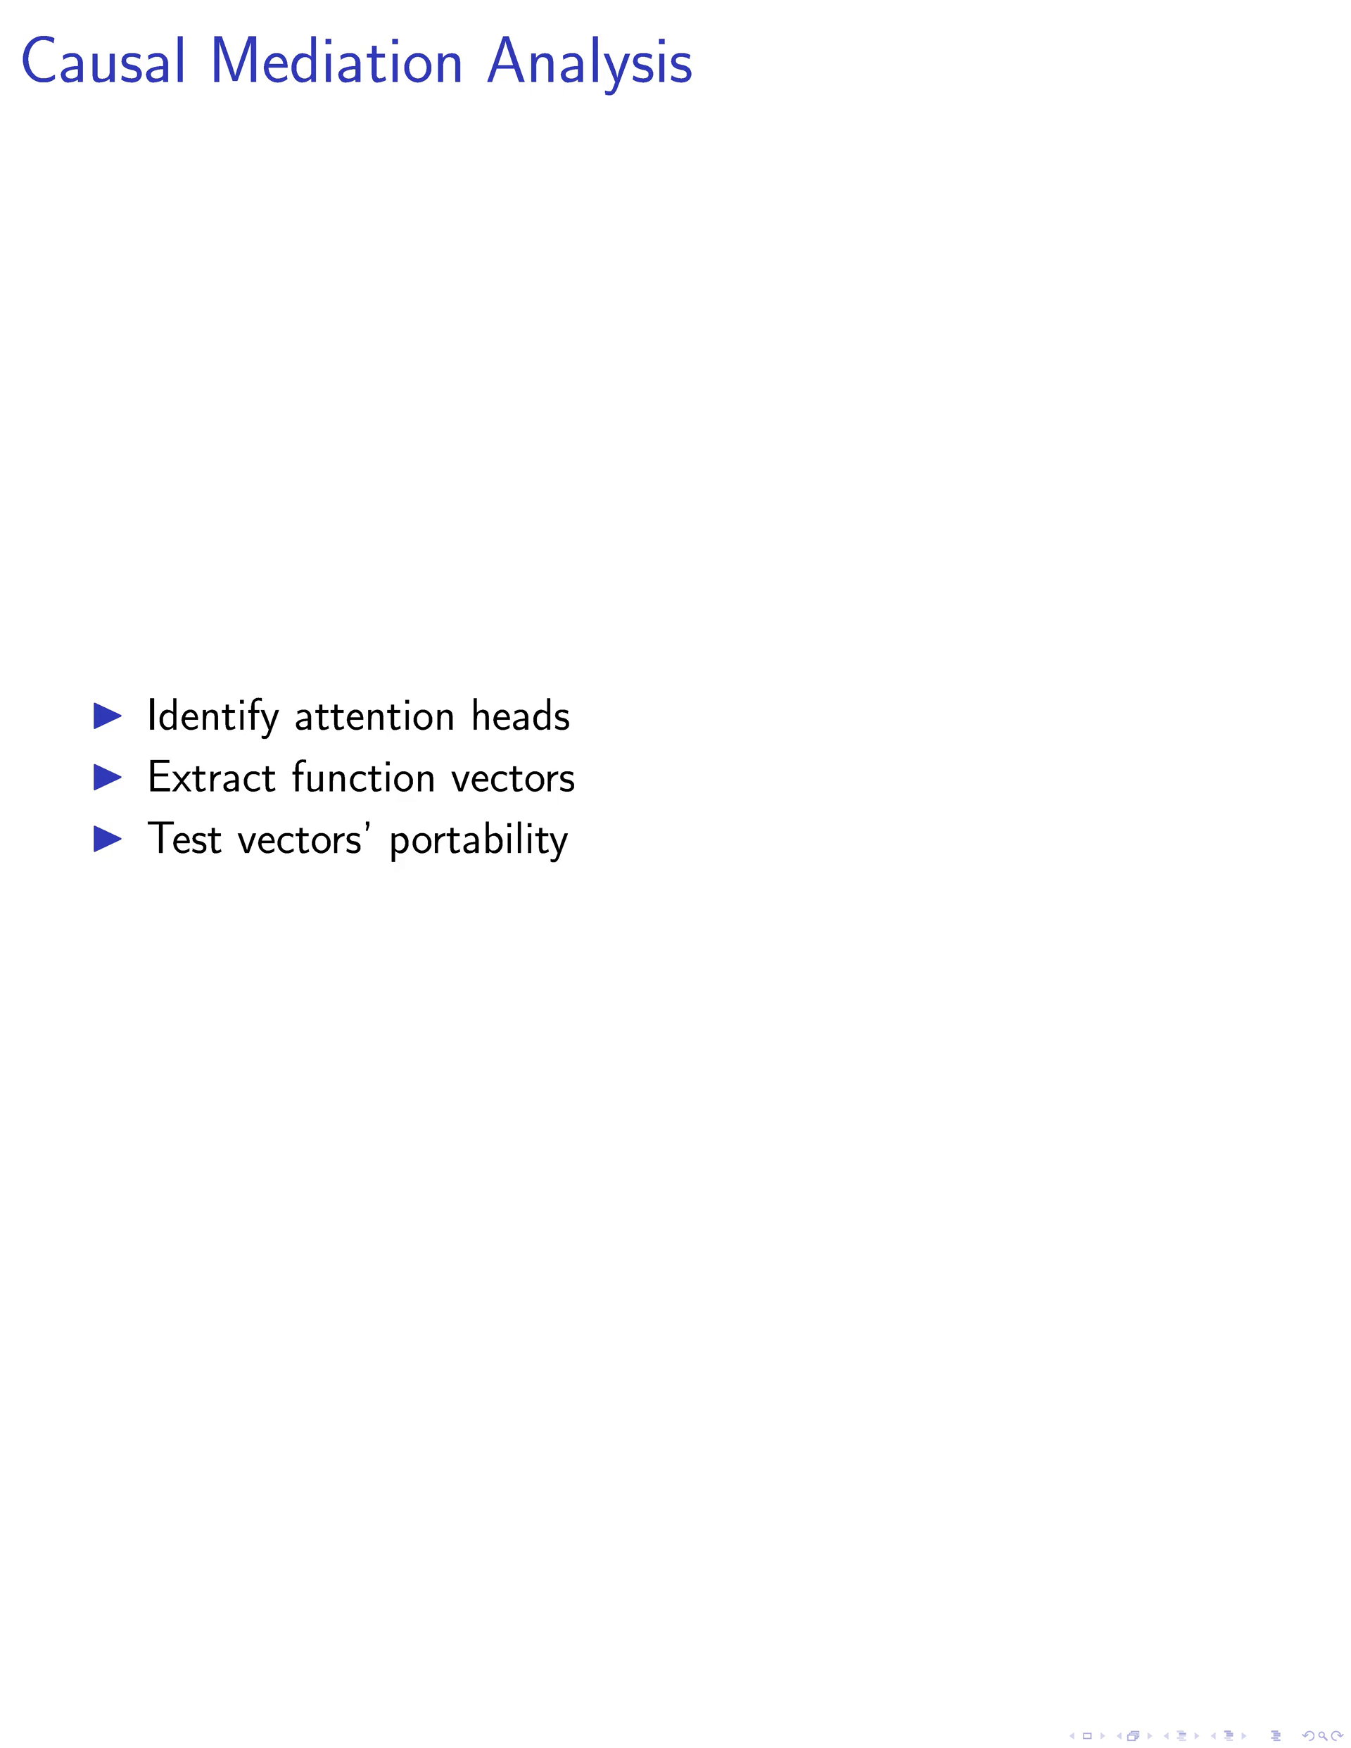
# Step: Advance the deck to the FV Performance slide on accuracy with and without FVs
pyautogui.press('Right')
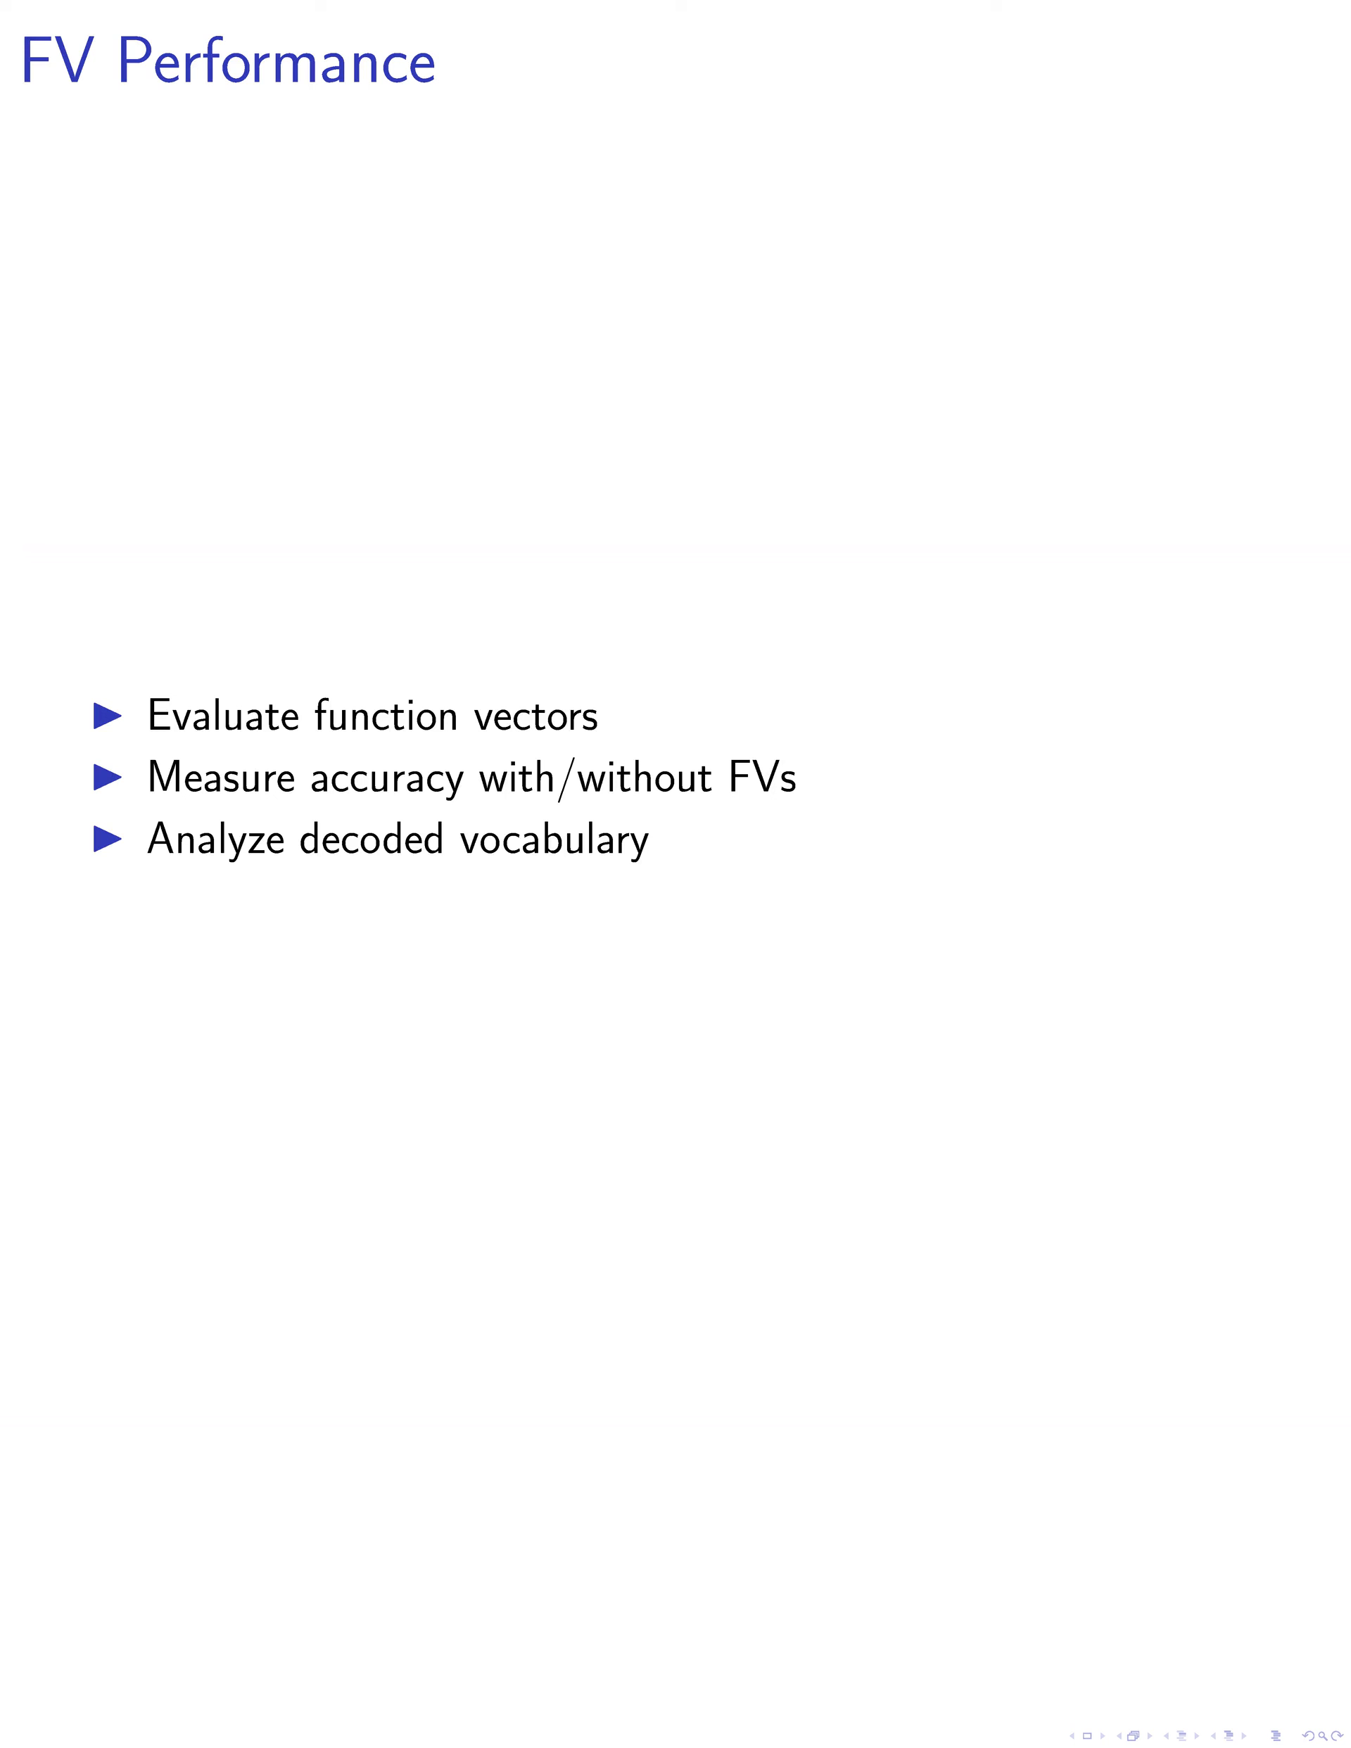
# Step: Advance the deck to the FV Compositionality slide on combining function vectors
pyautogui.press('Right')
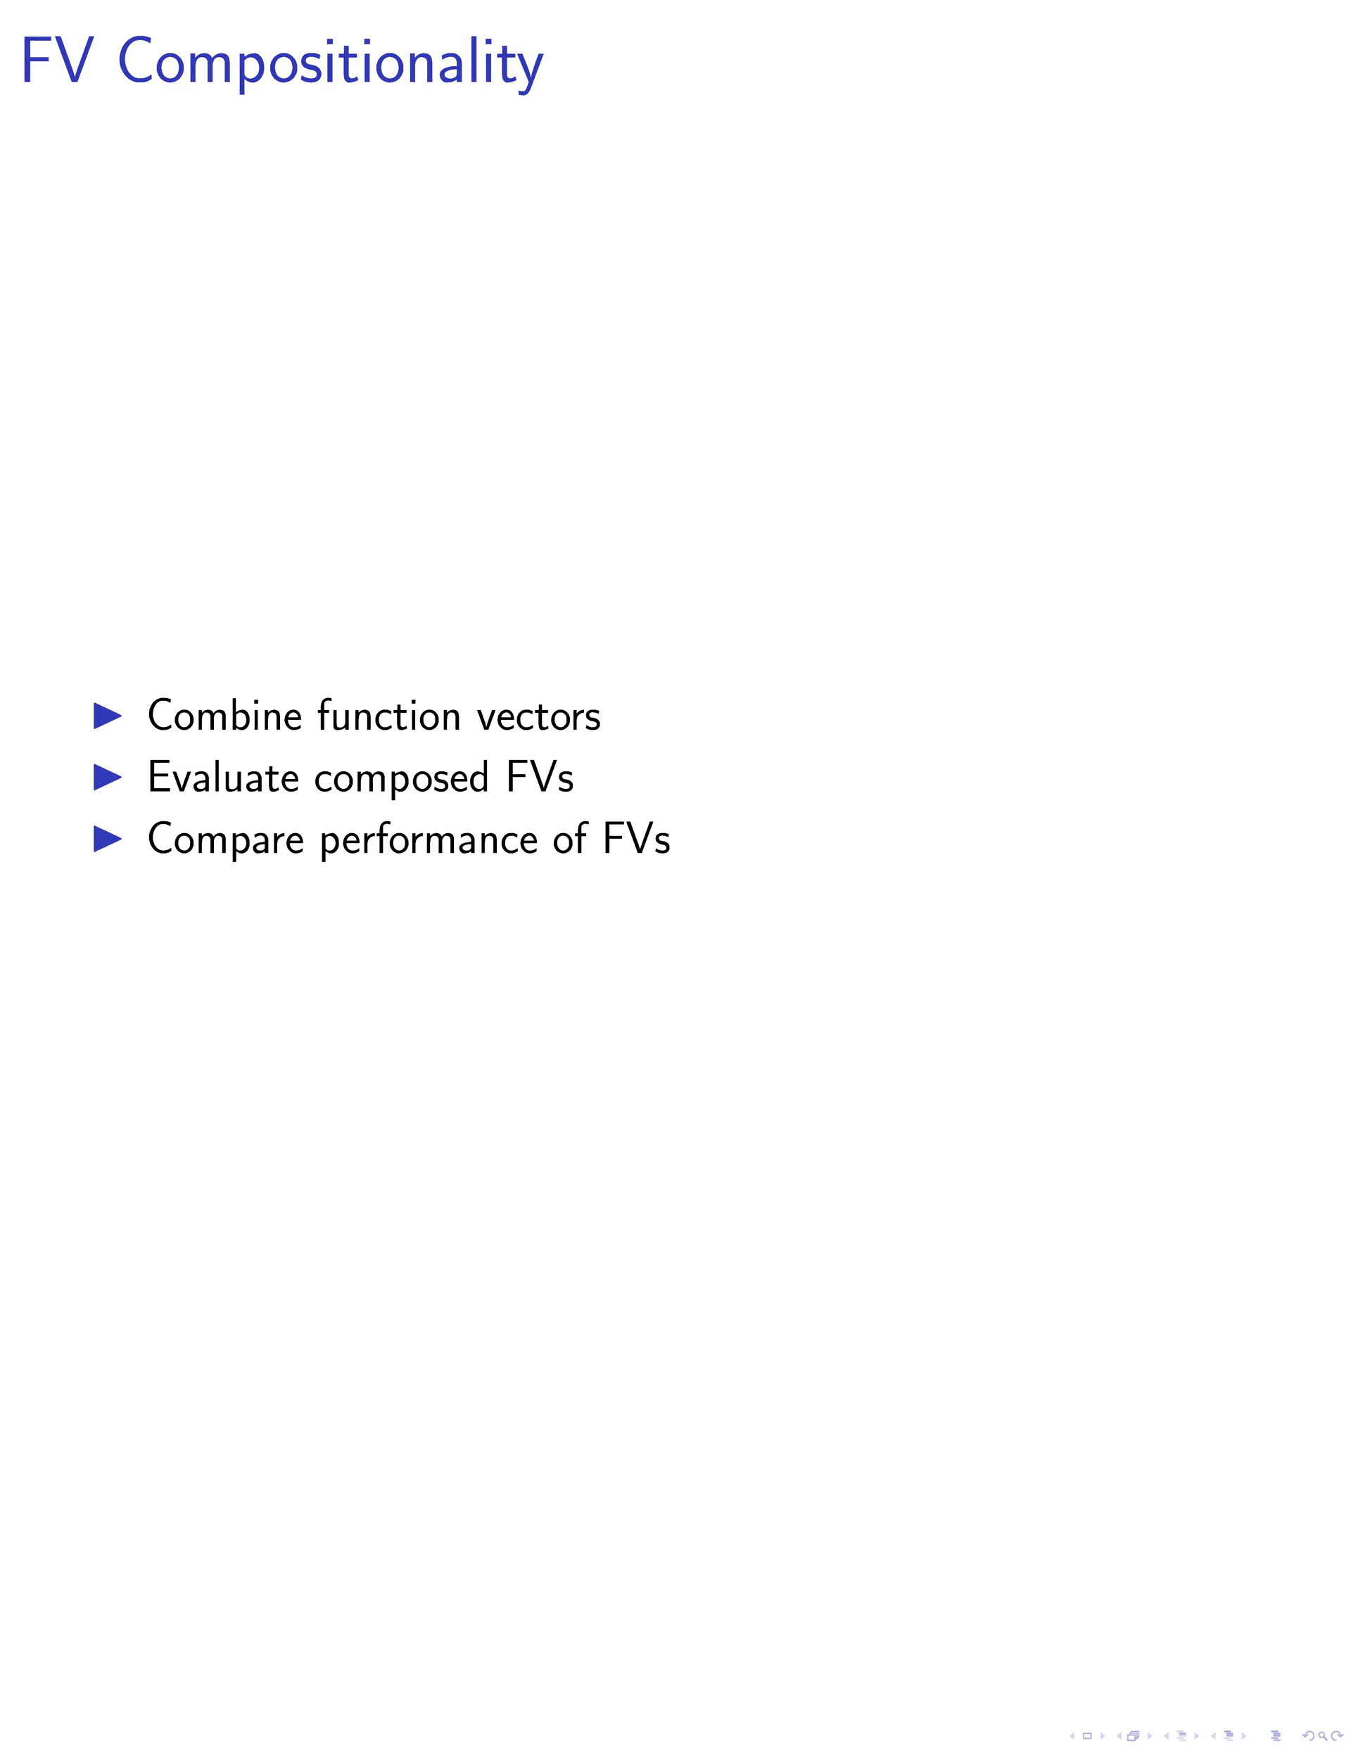